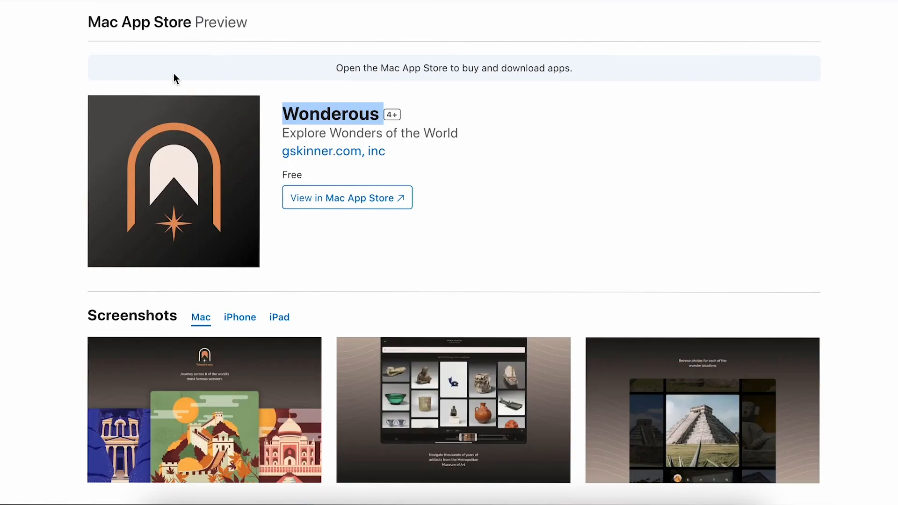
mouse_move(65, 139)
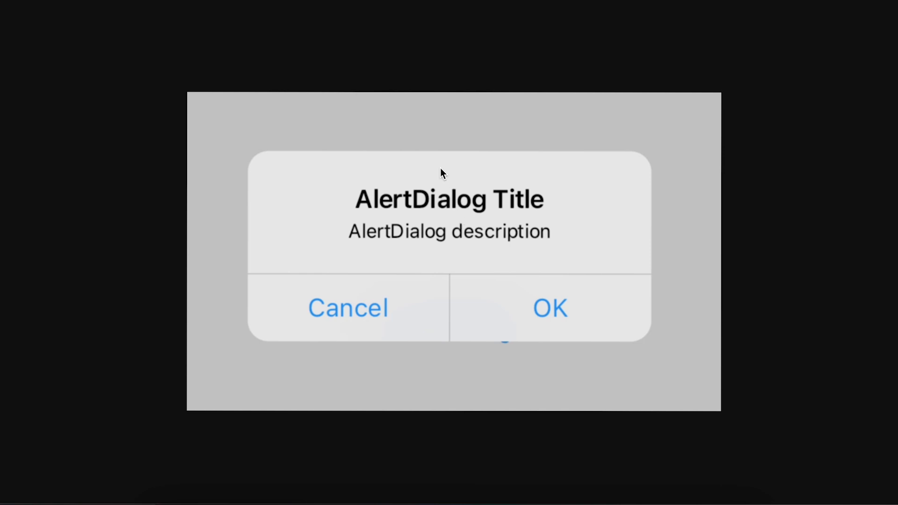
mouse_move(270, 39)
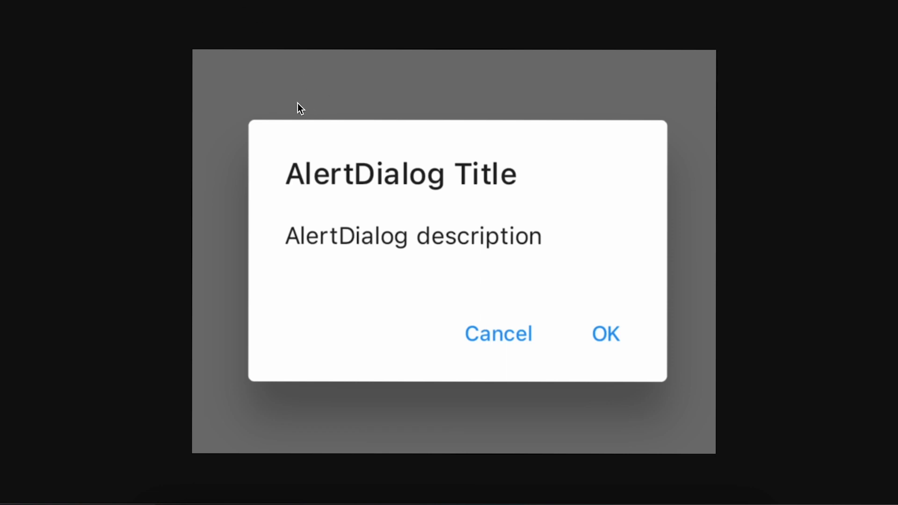
mouse_move(438, 205)
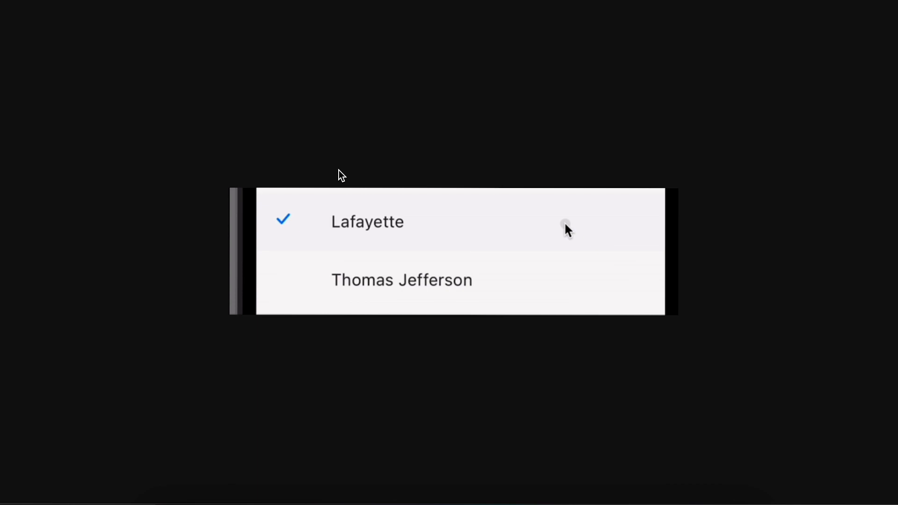
mouse_move(314, 271)
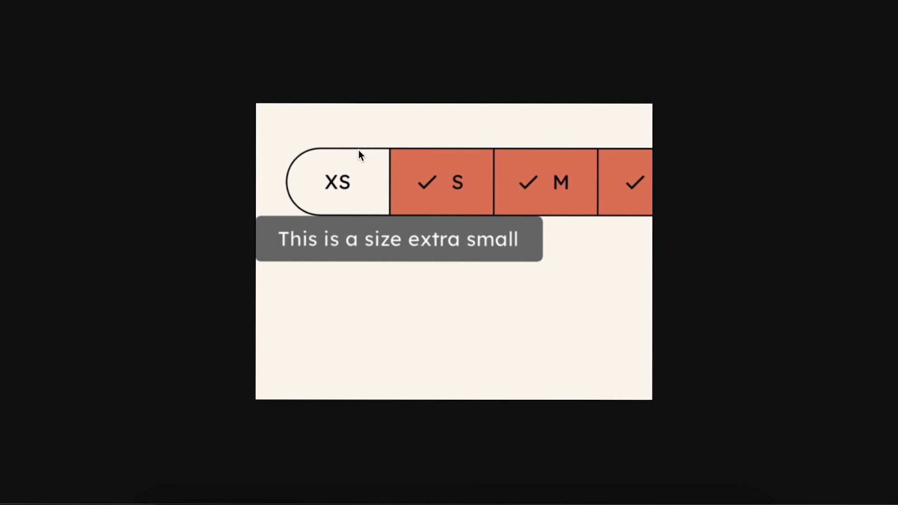
mouse_move(381, 156)
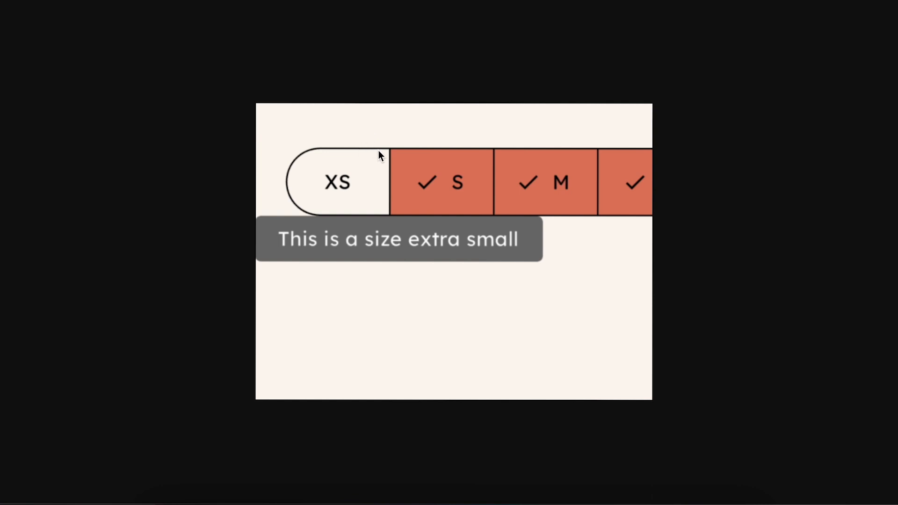
mouse_move(402, 159)
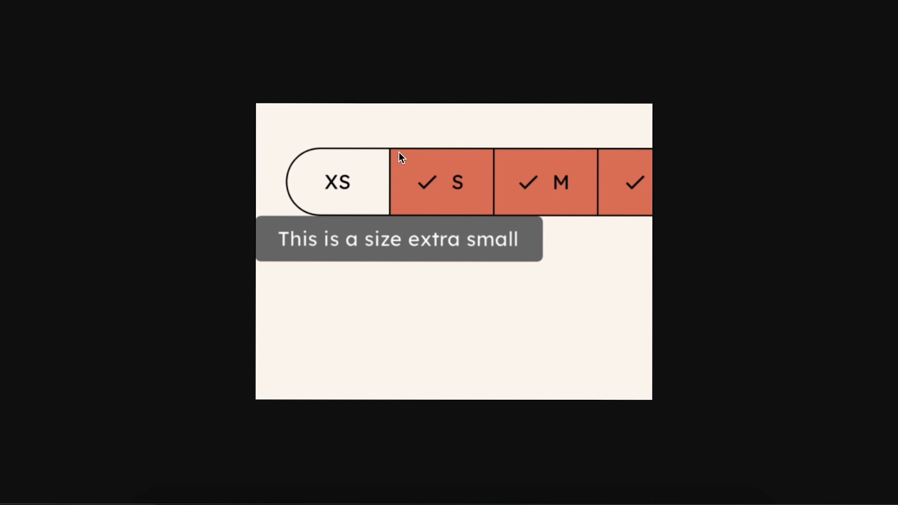
mouse_move(404, 153)
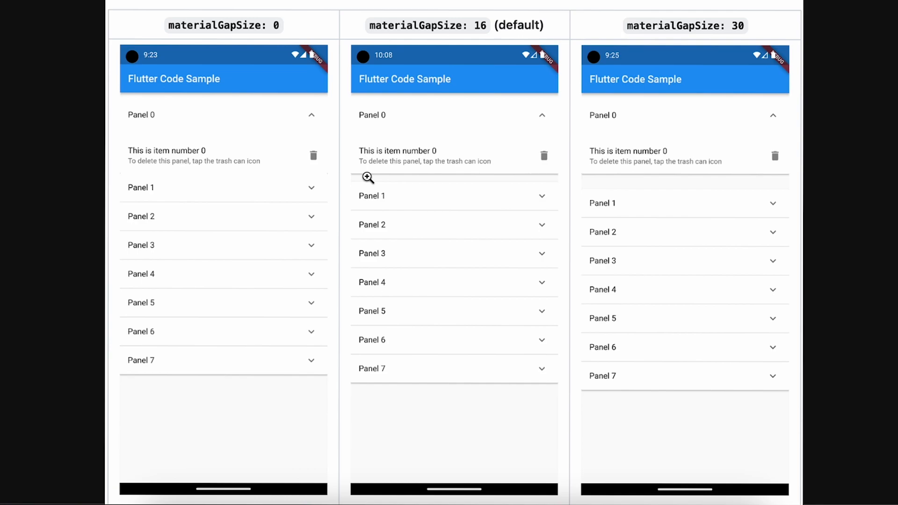
mouse_move(209, 45)
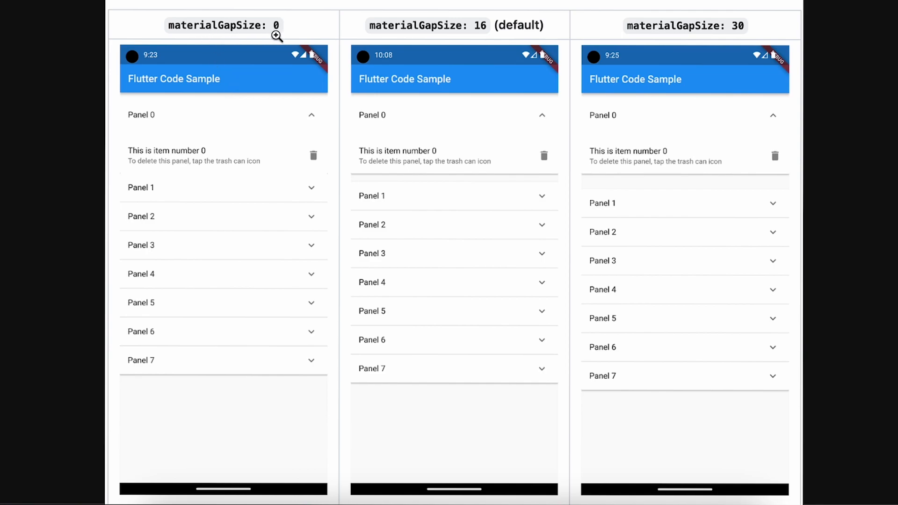
mouse_move(214, 139)
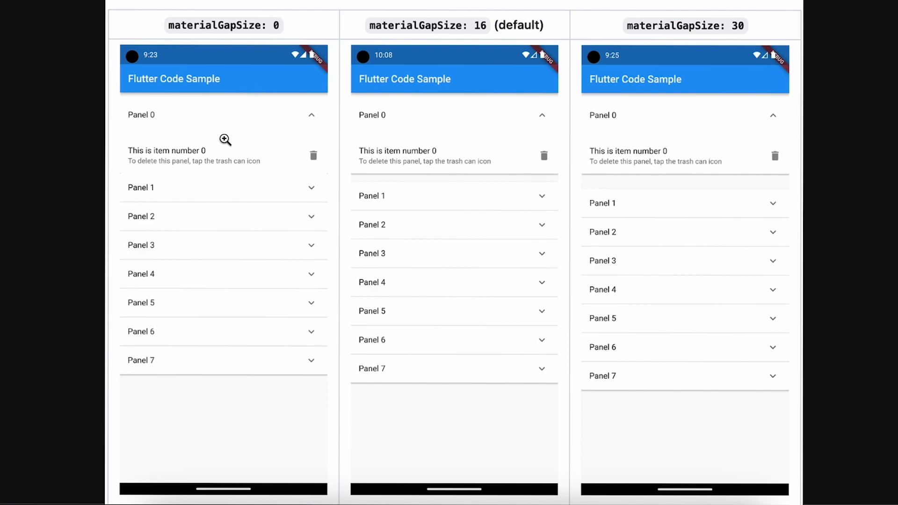
mouse_move(450, 38)
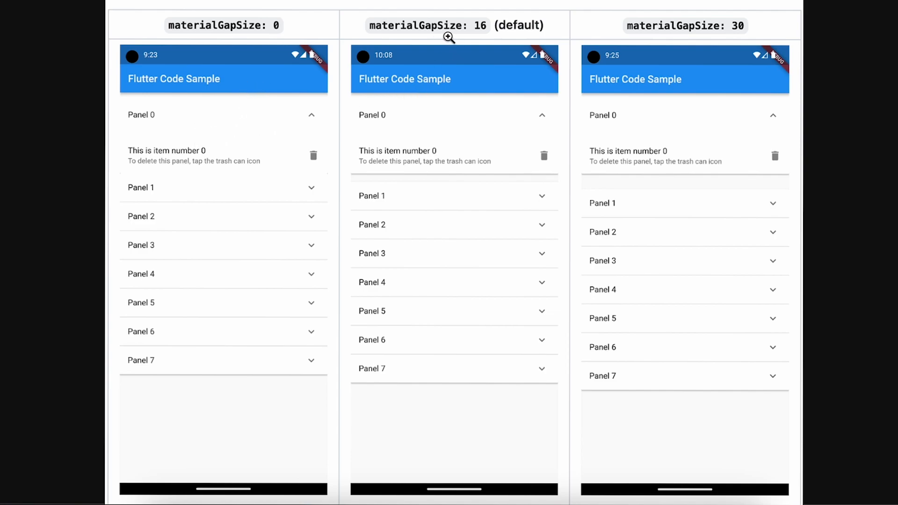
mouse_move(501, 38)
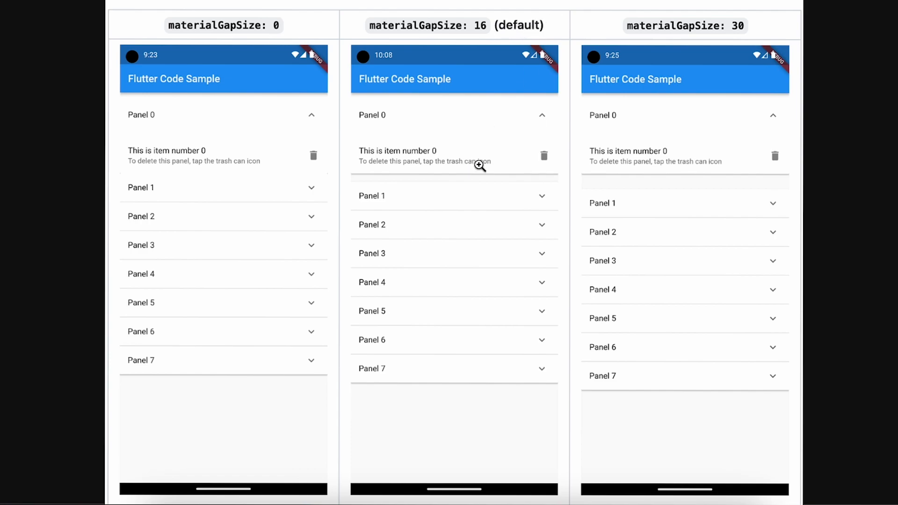
mouse_move(687, 34)
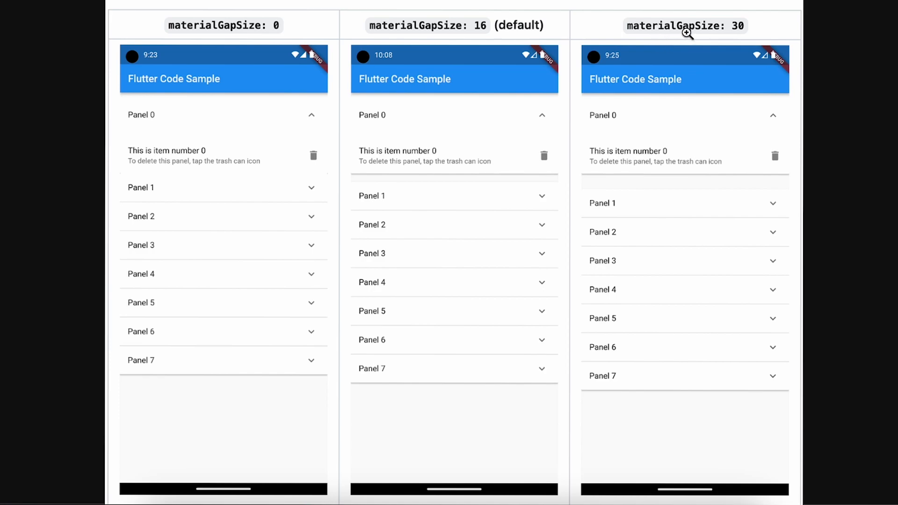
mouse_move(634, 155)
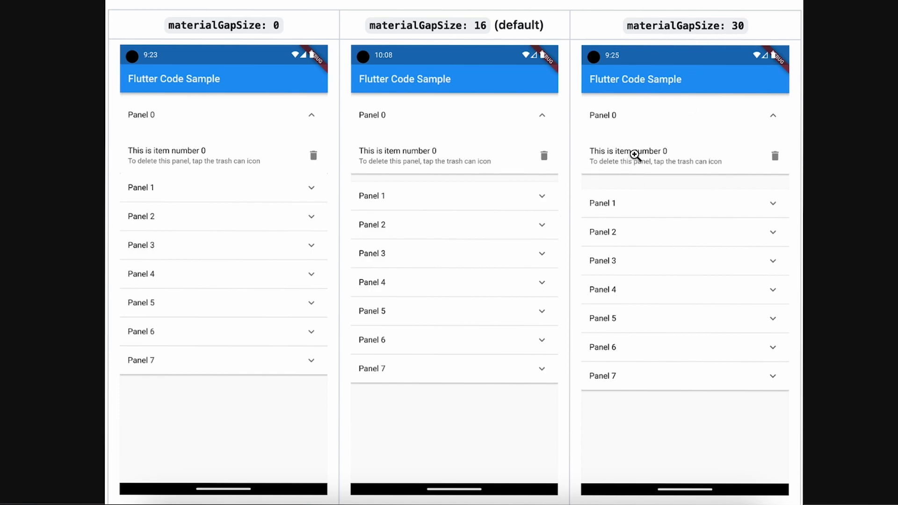
mouse_move(473, 38)
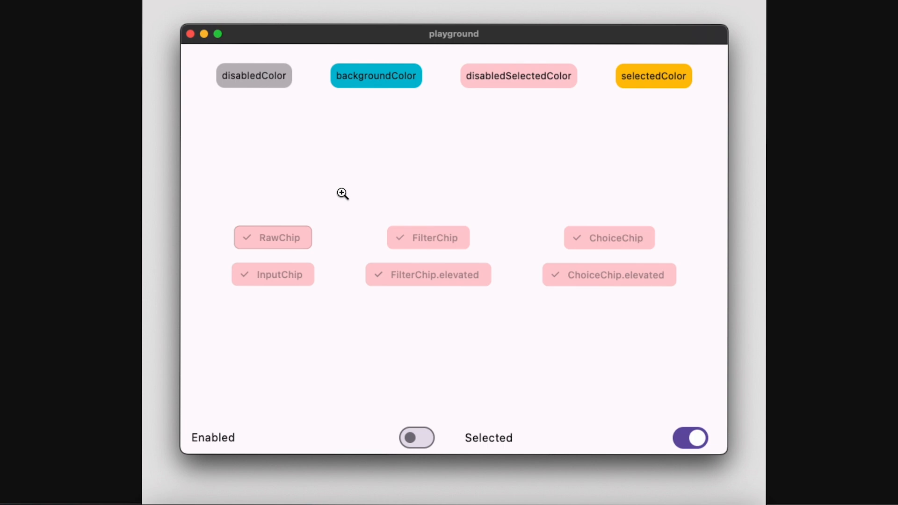
mouse_move(468, 151)
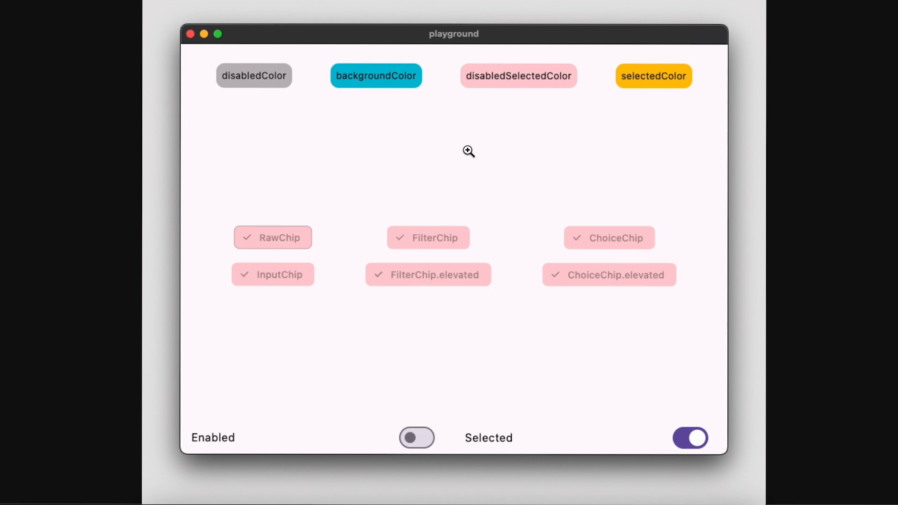
mouse_move(583, 80)
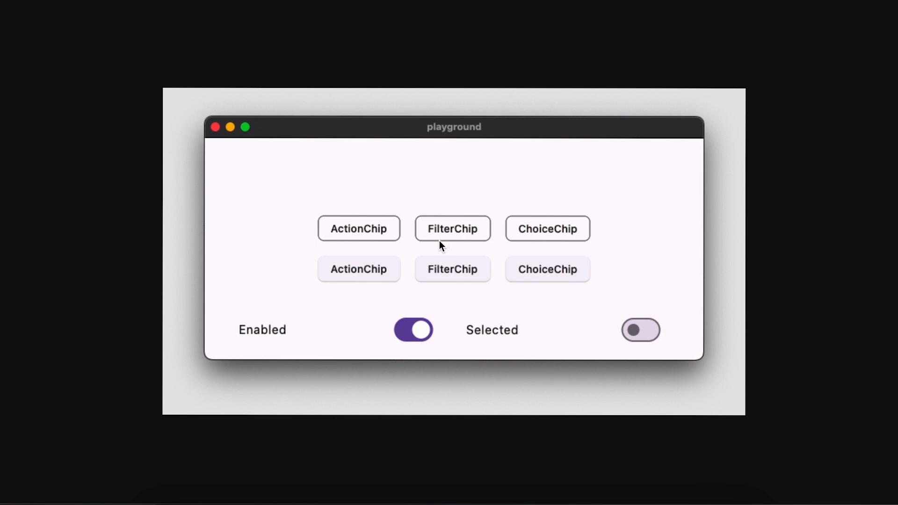
mouse_move(421, 261)
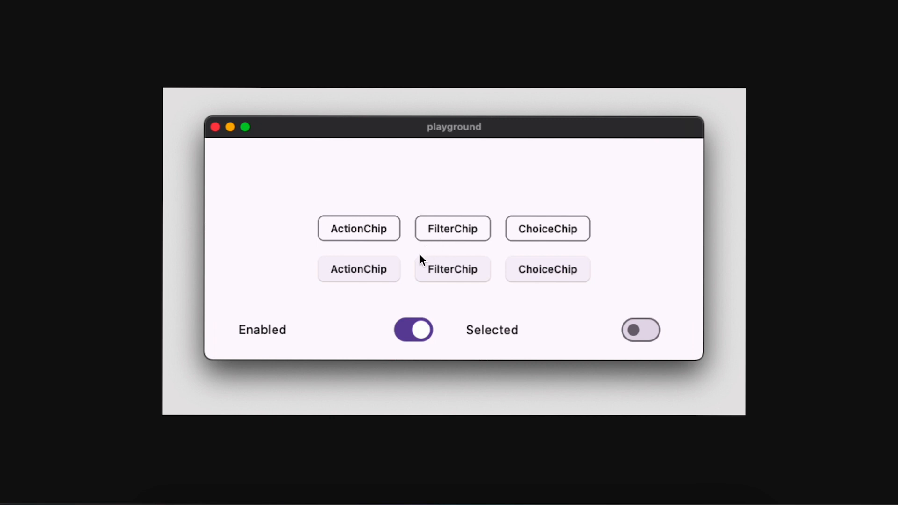
mouse_move(375, 245)
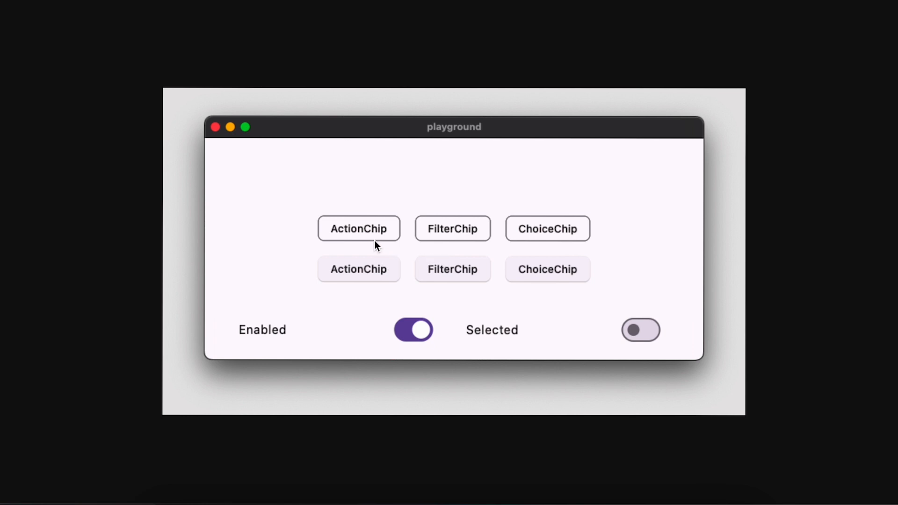
mouse_move(359, 272)
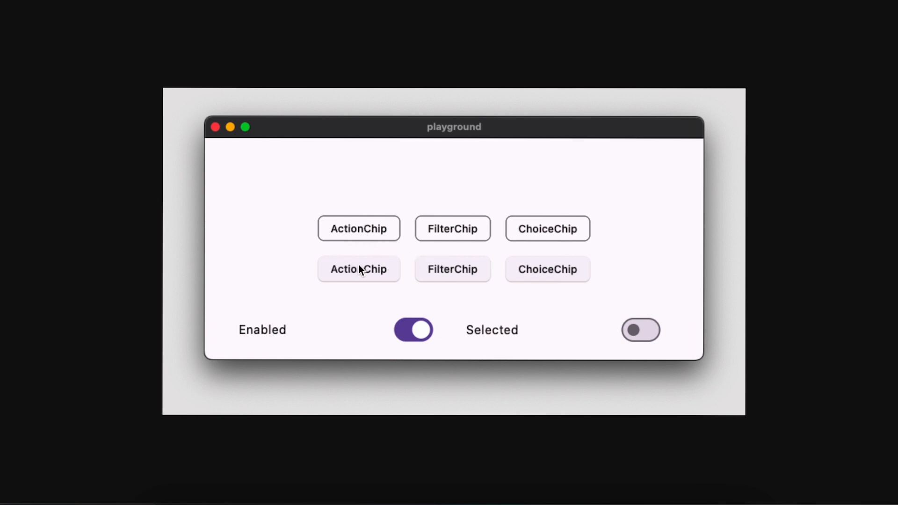
mouse_move(361, 275)
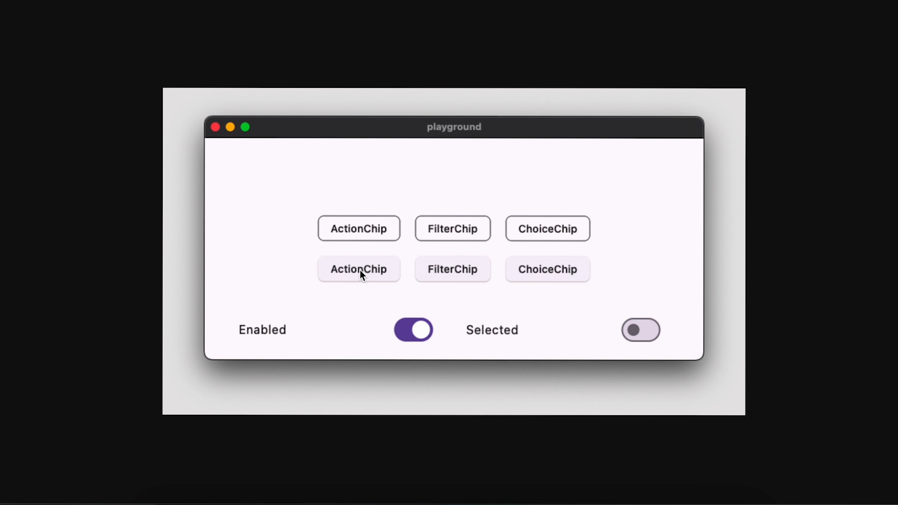
mouse_move(356, 272)
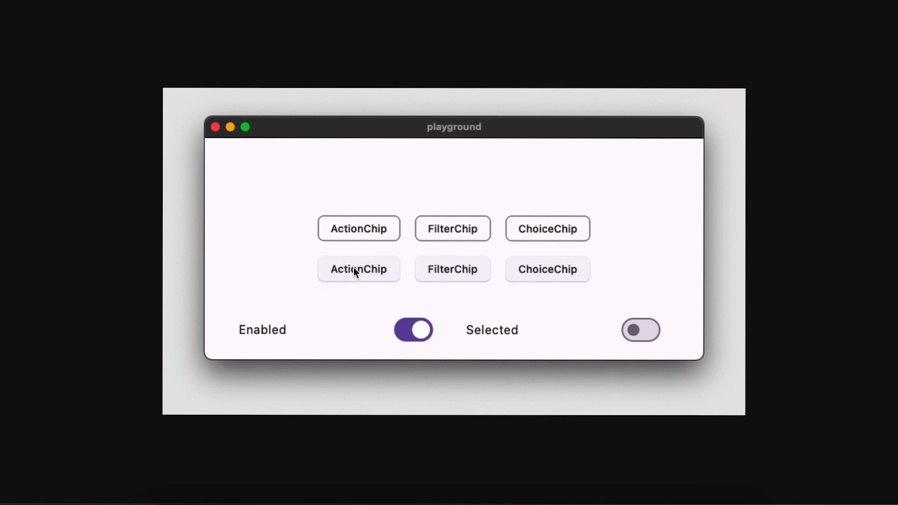
mouse_move(572, 53)
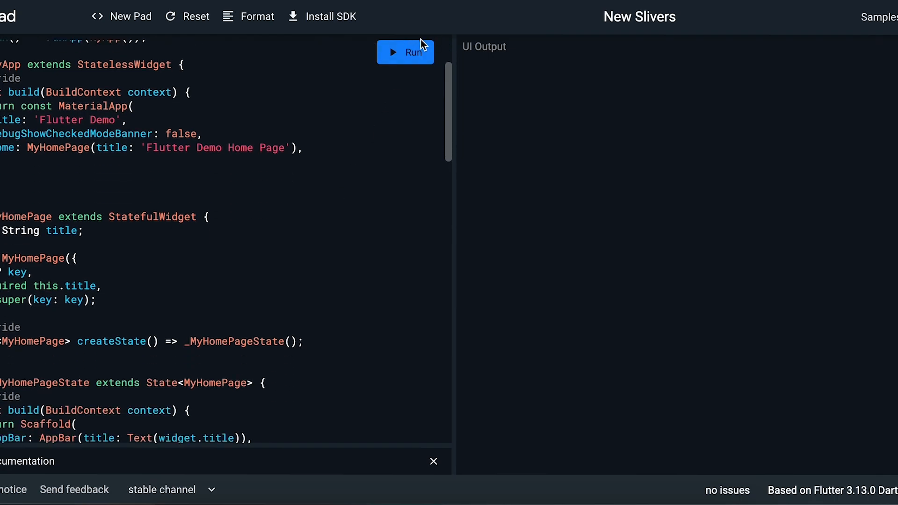
Scroll the New Slivers code editor down to the CustomScrollView slivers list with SliverMainAxisGroup
scroll("down", 3)
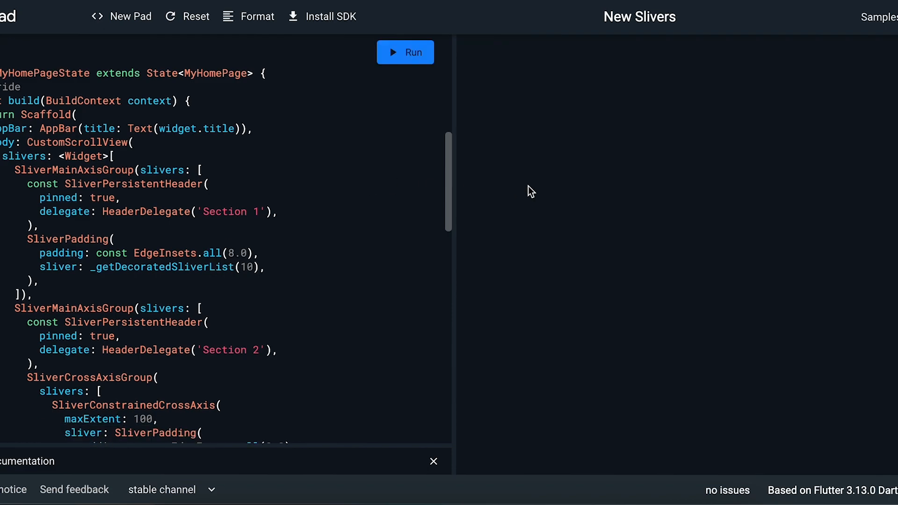
mouse_move(279, 237)
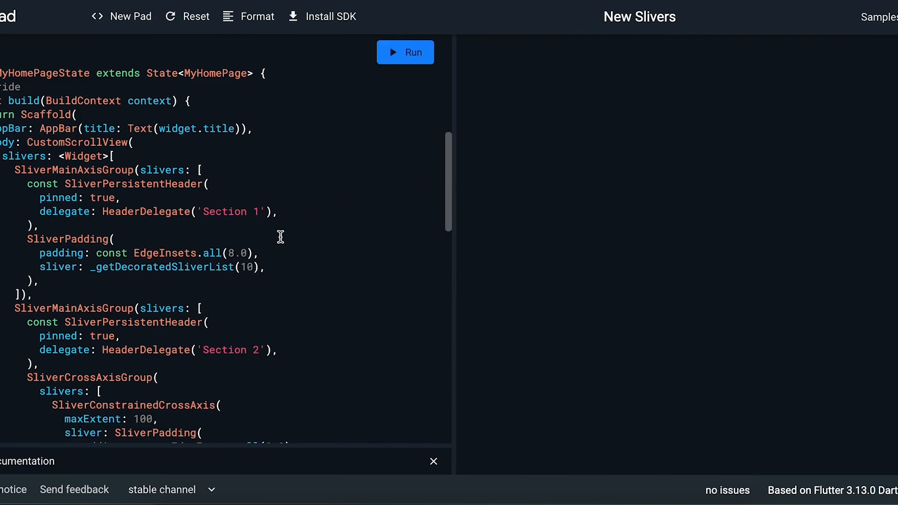
scroll("down", 3)
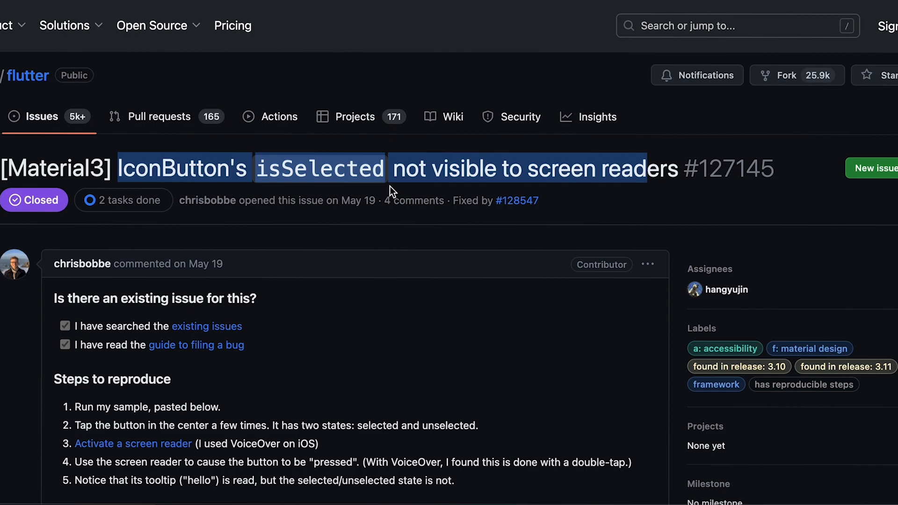
Scroll issue #127145 down through its steps to reproduce
scroll("down", 3)
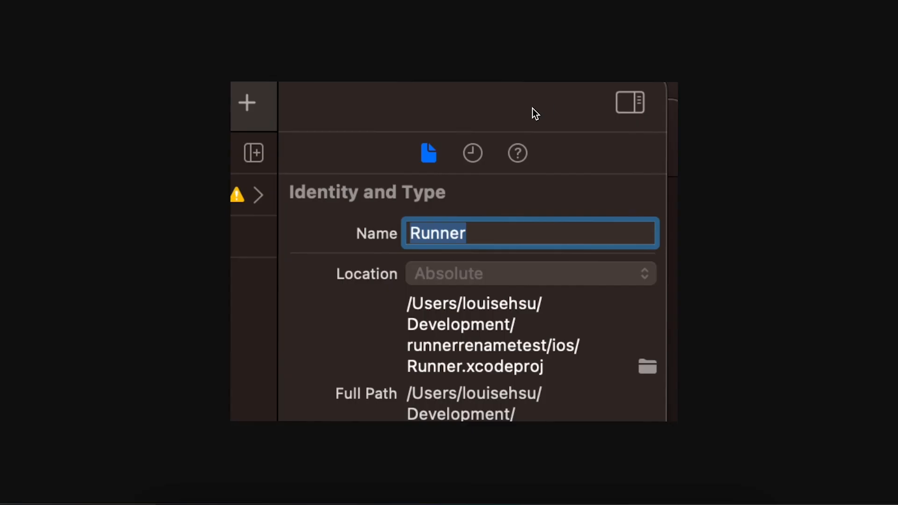
mouse_move(516, 153)
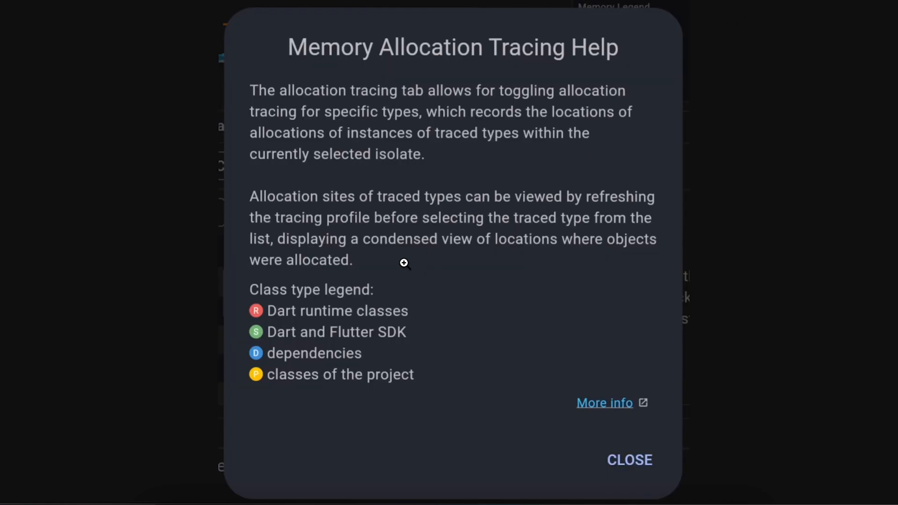
mouse_move(275, 323)
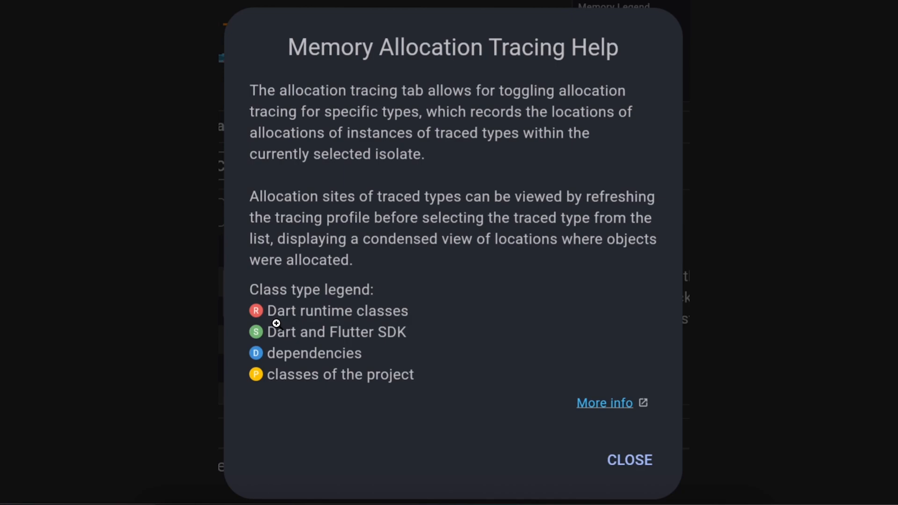
mouse_move(337, 317)
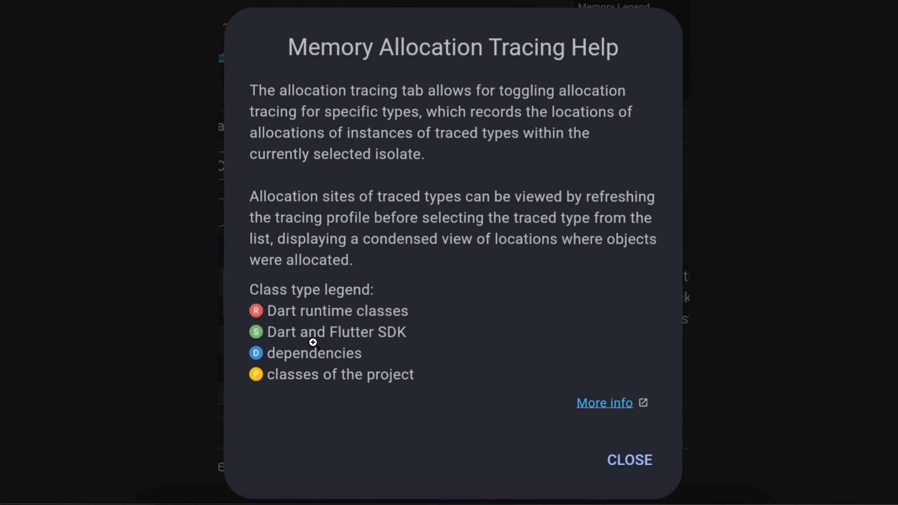
mouse_move(381, 374)
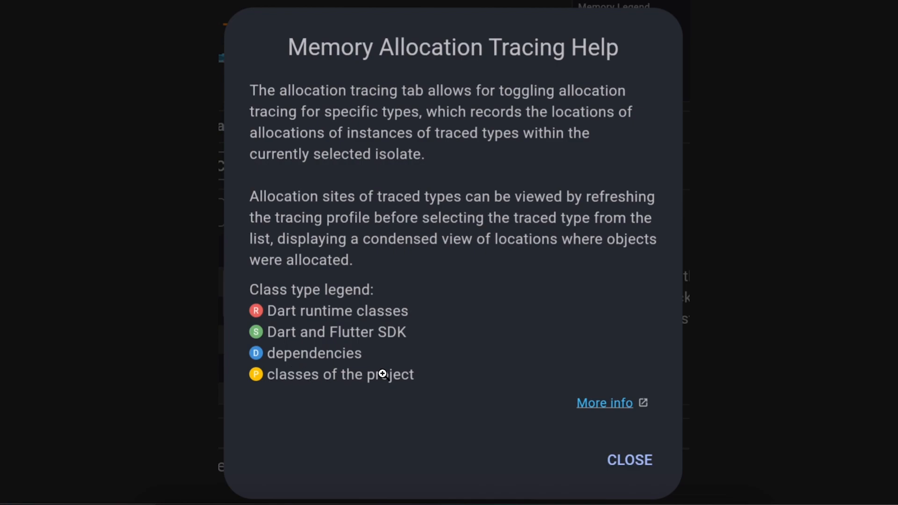
mouse_move(376, 306)
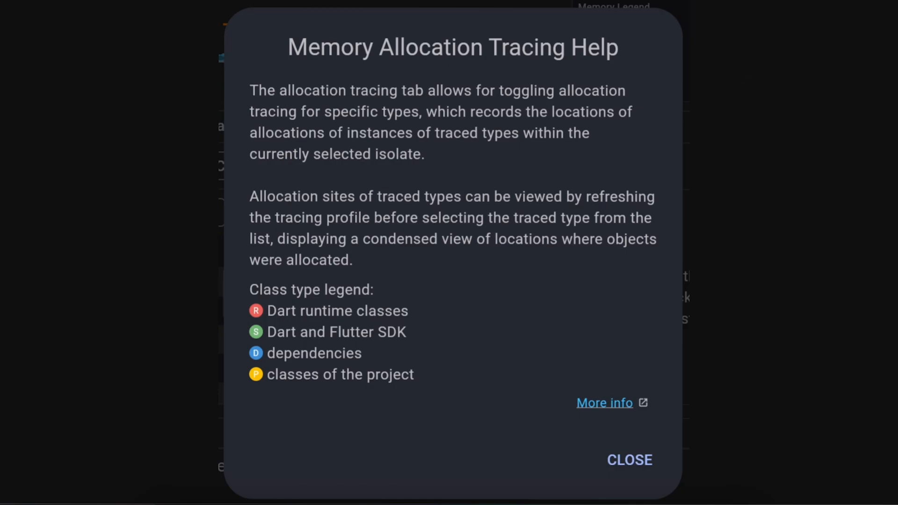
Dismiss the DevTools help dialog and scroll to the article's Material 3 component demo
left_click(628, 460)
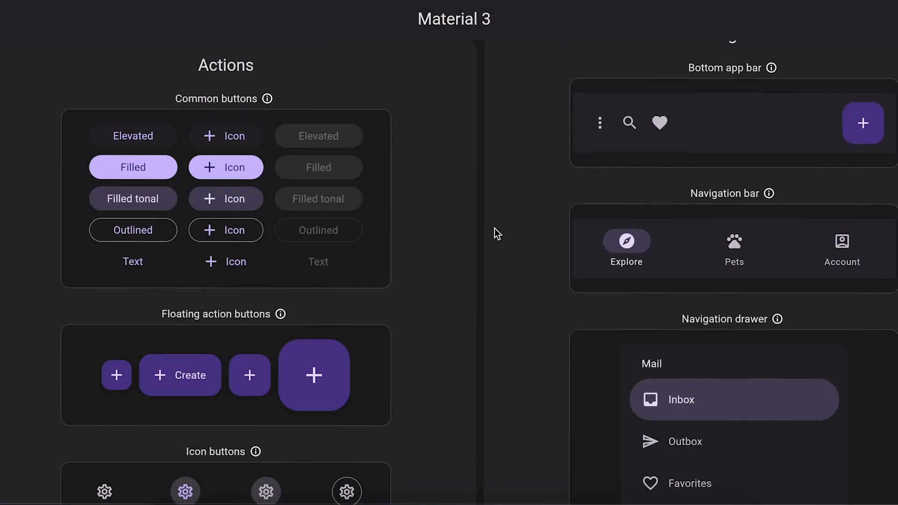
scroll("down", 3)
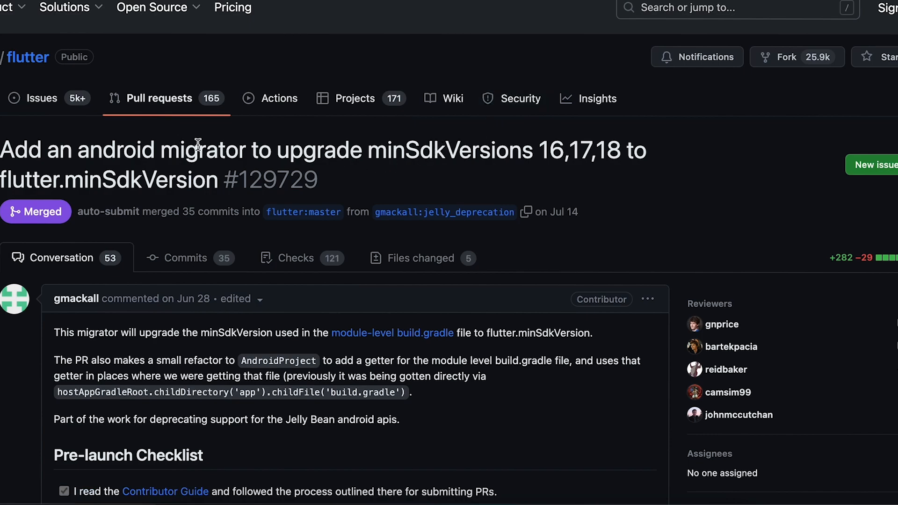
mouse_move(545, 157)
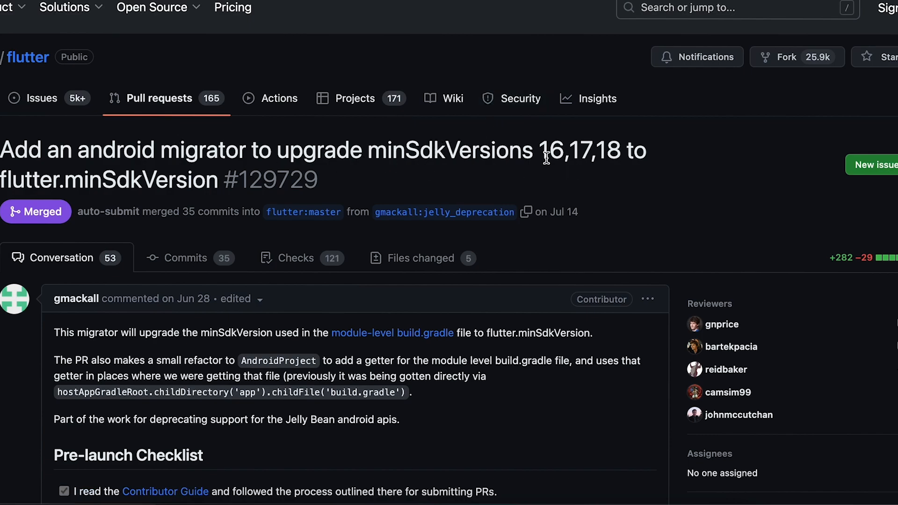
Highlight '16' in PR #129729's title, then scroll the Conversation down to the regex discussion
double_click(549, 149)
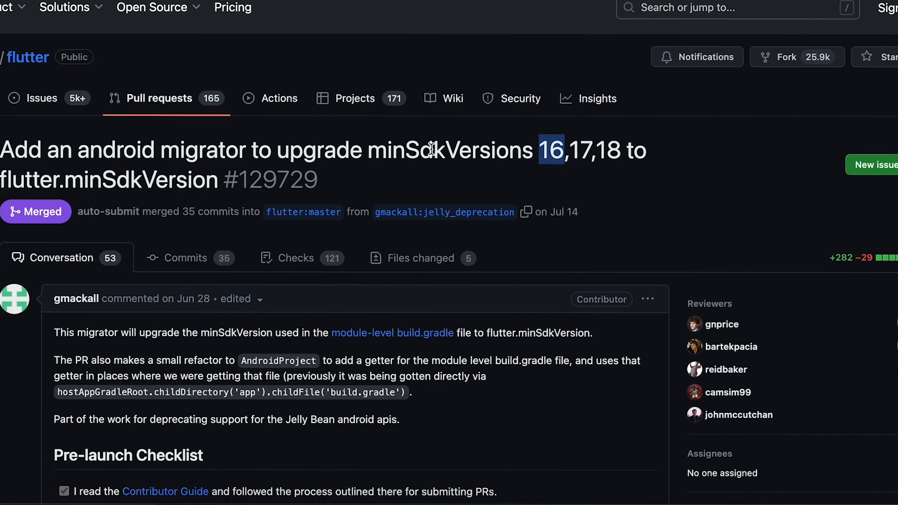
mouse_move(474, 157)
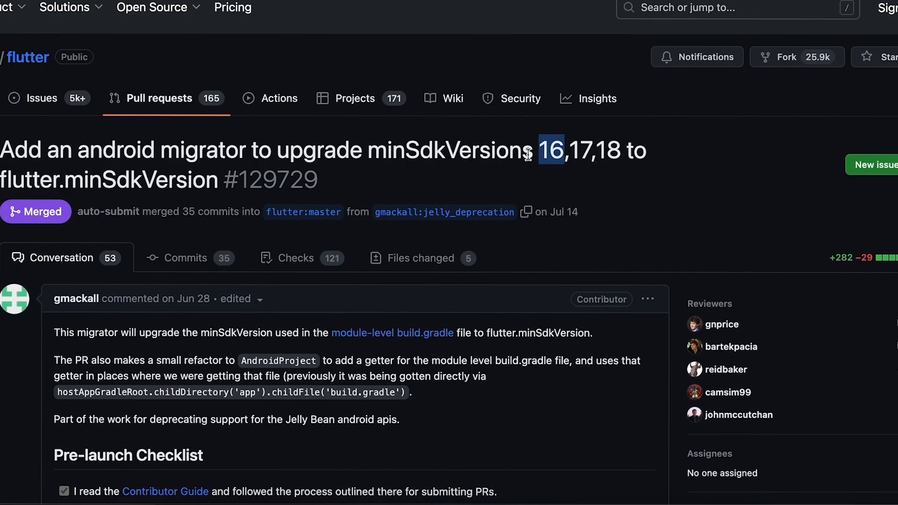
scroll("down", 3)
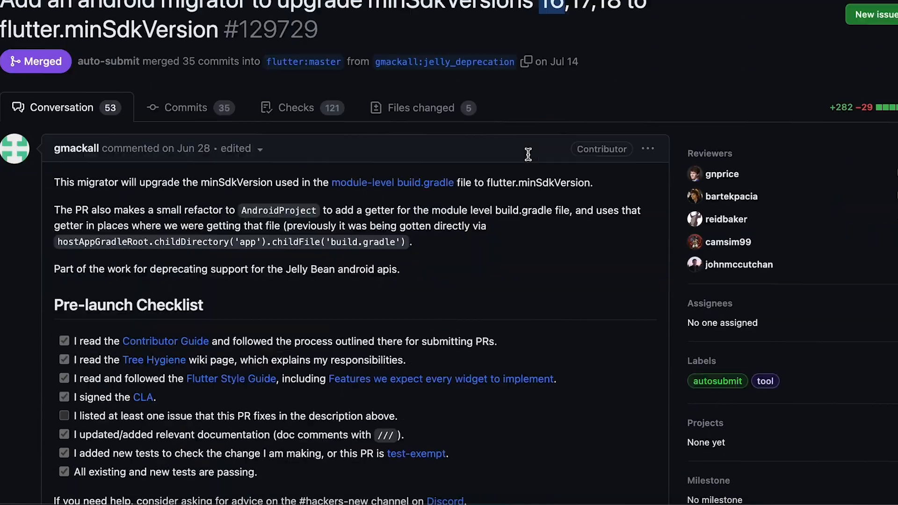
scroll("down", 3)
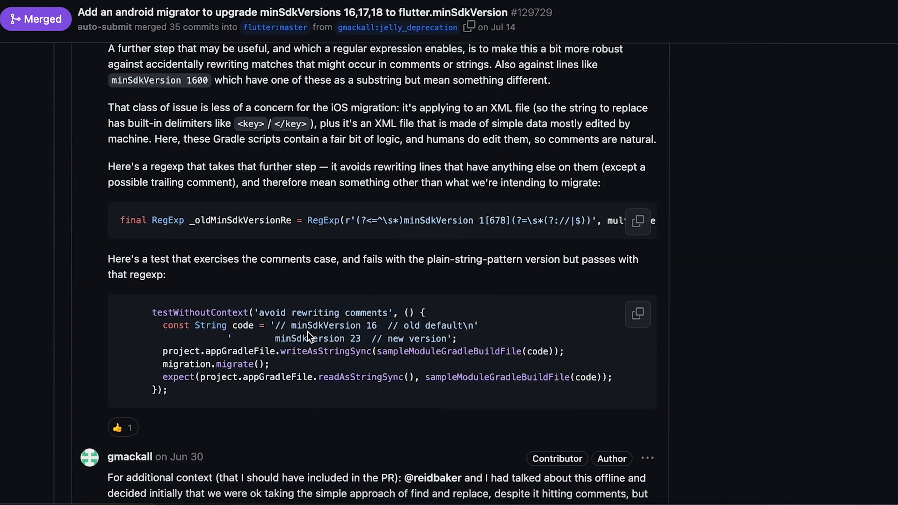
scroll("down", 3)
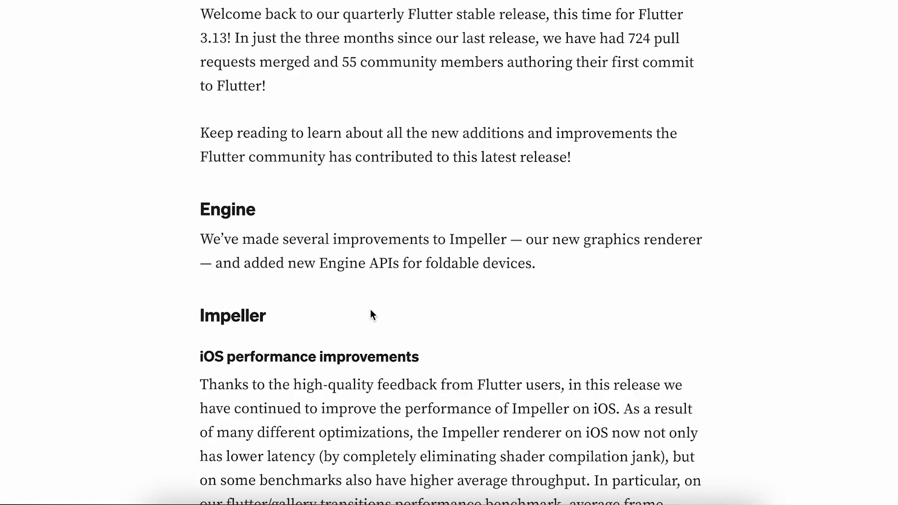
Scroll the article from Engine/Impeller past Tooling and DevTools to New slivers
scroll("down", 3)
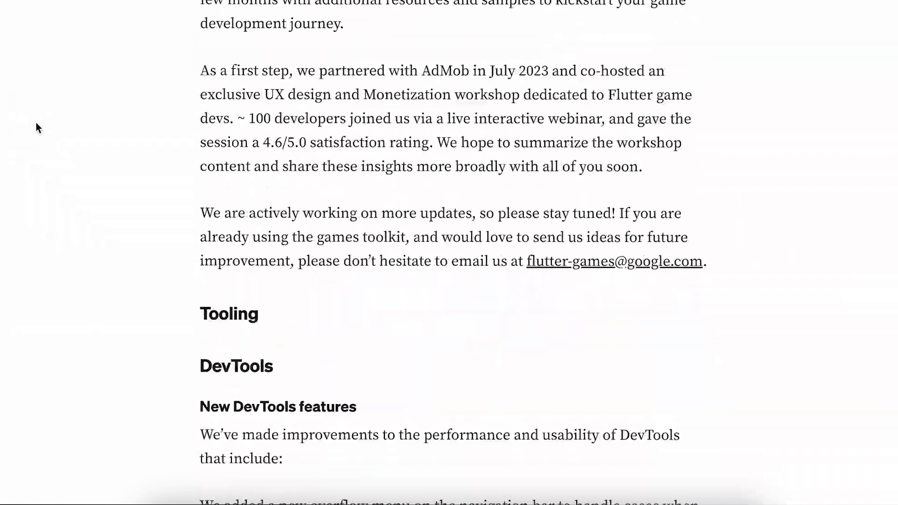
scroll("down", 3)
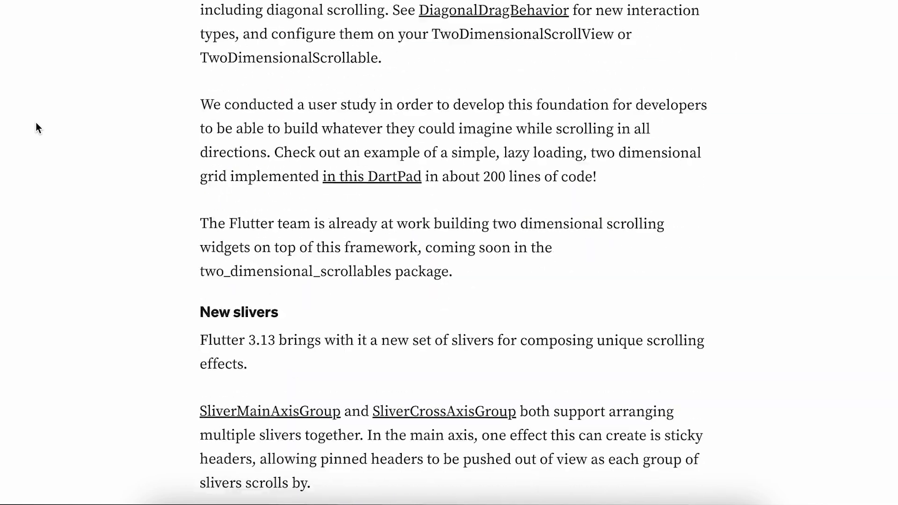
scroll("down", 3)
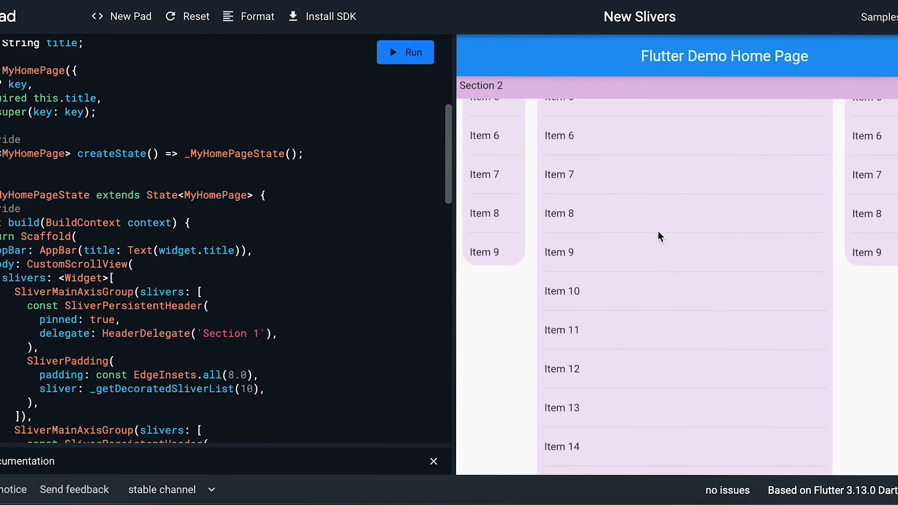
Scroll the New Slivers output down and back up to show the pinned Section 2 header
scroll("down", 3)
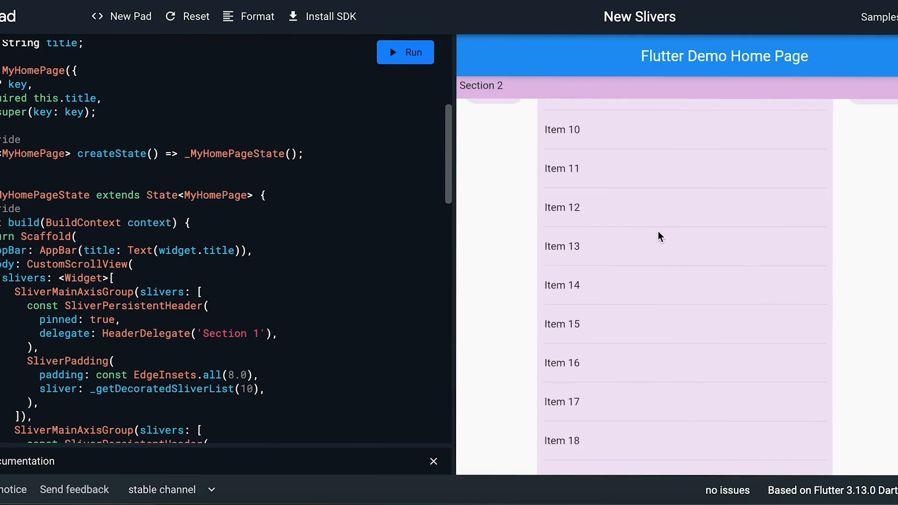
scroll("up", 3)
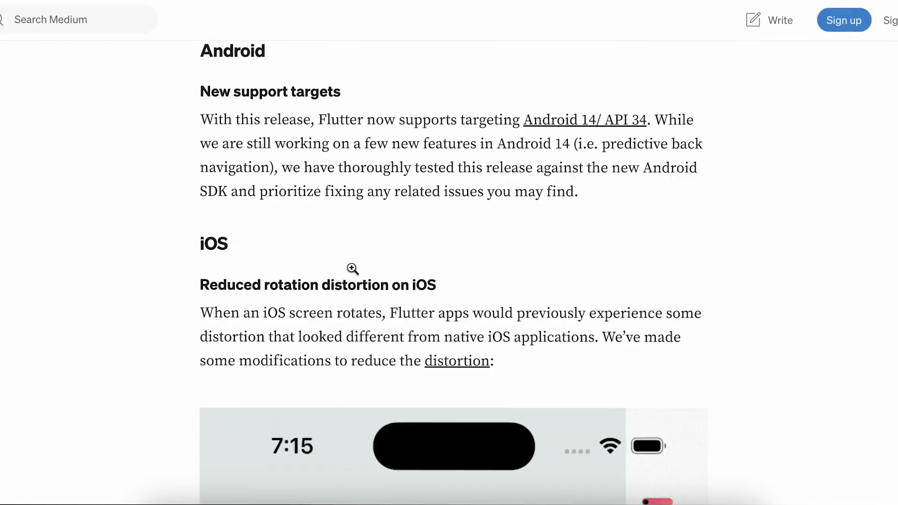
Scroll past Android 14, iOS, Accessibility, games and triage sections to the Conclusion
scroll("down", 3)
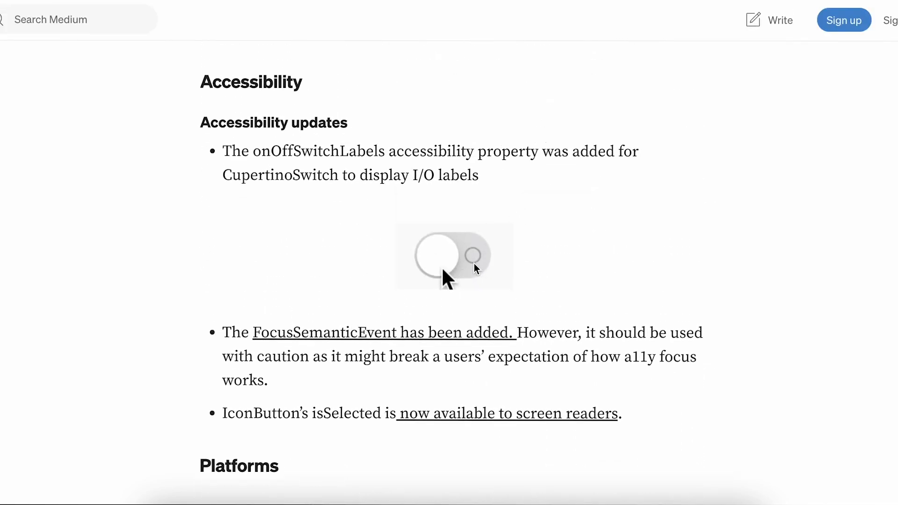
left_click(455, 254)
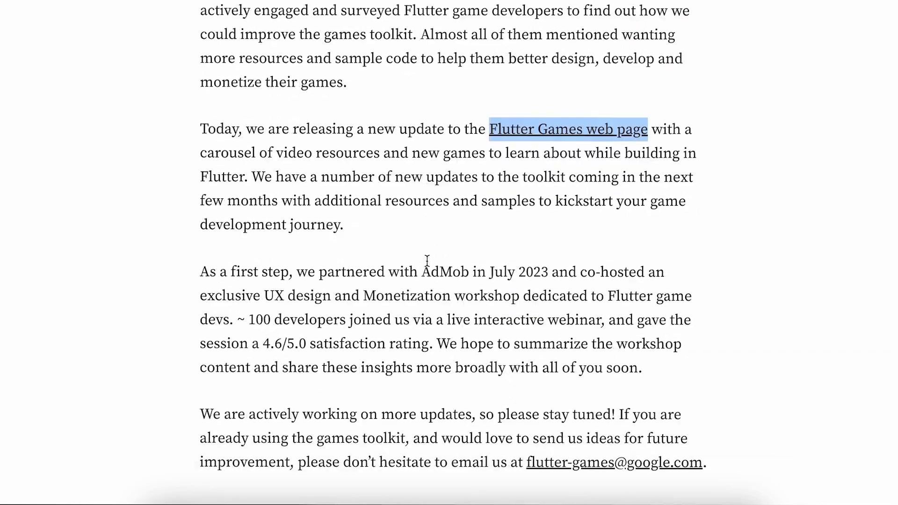
scroll("down", 3)
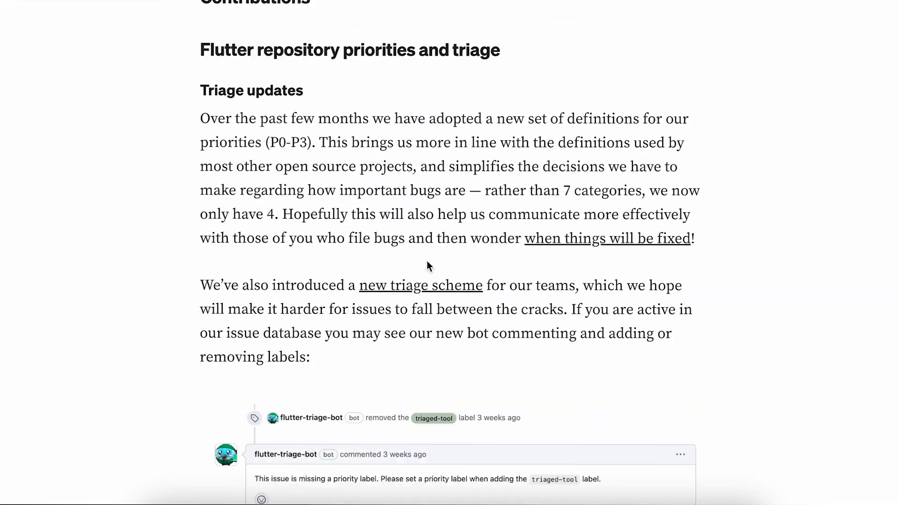
scroll("down", 3)
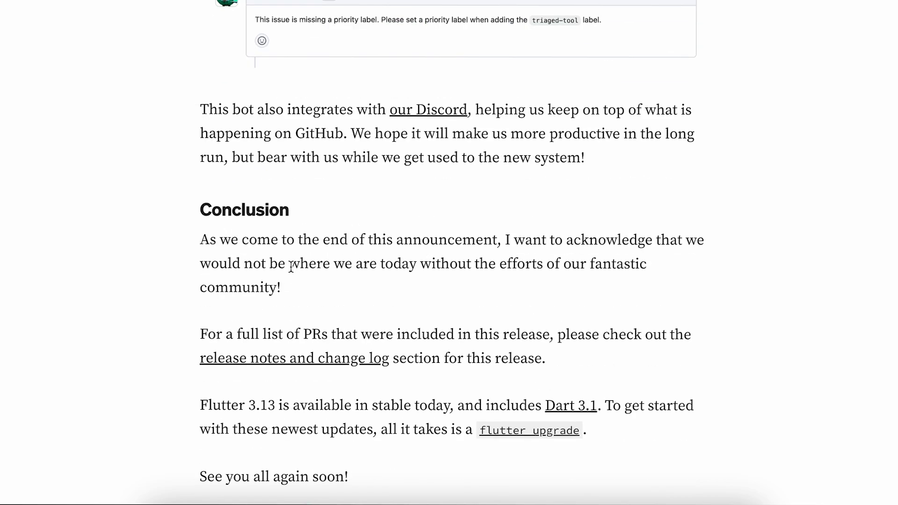
scroll("down", 3)
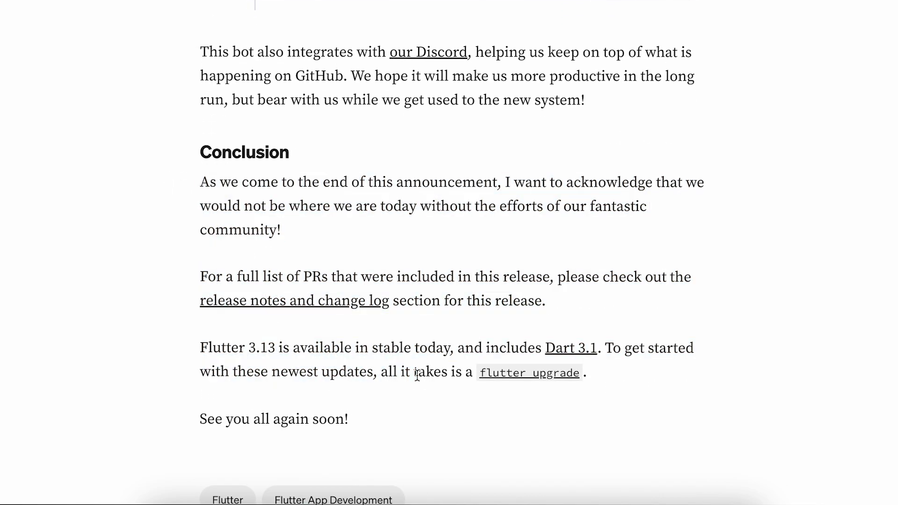